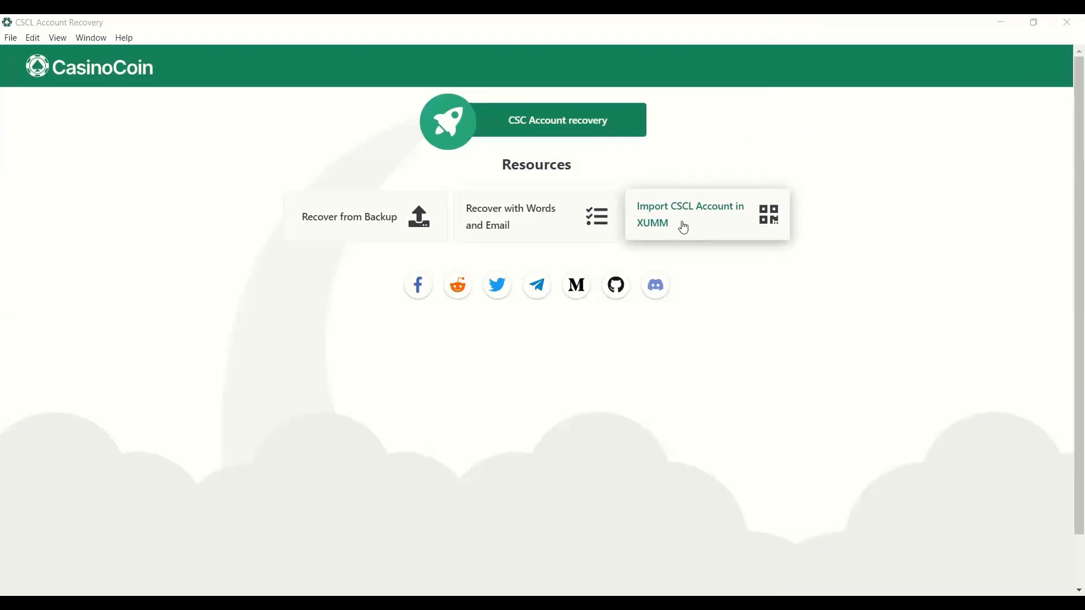
{"action": "mouse_move", "coordinate": [705, 226]}
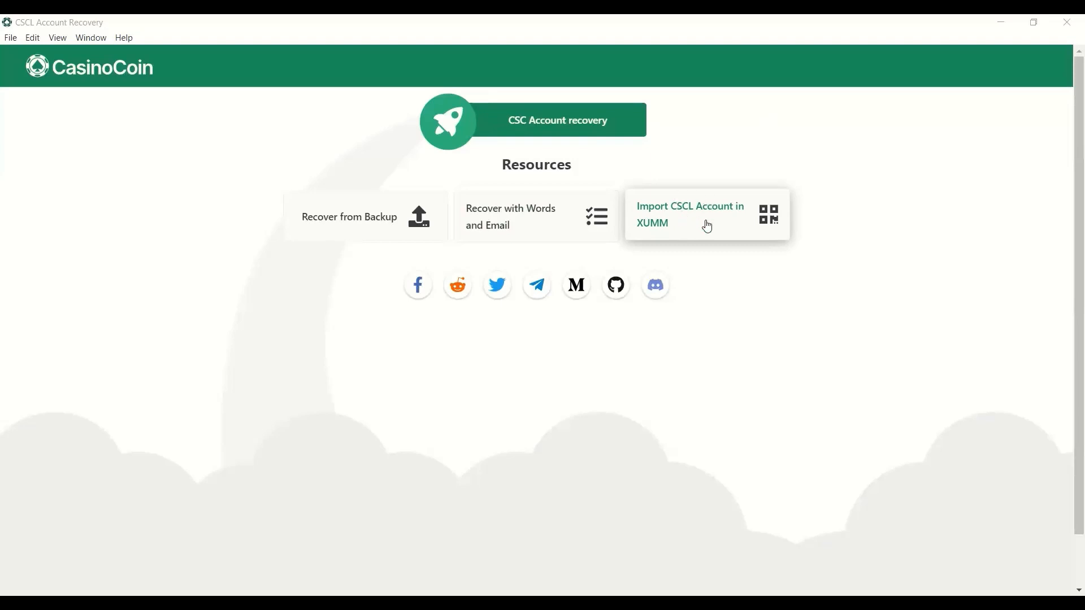
{"action": "mouse_move", "coordinate": [694, 218]}
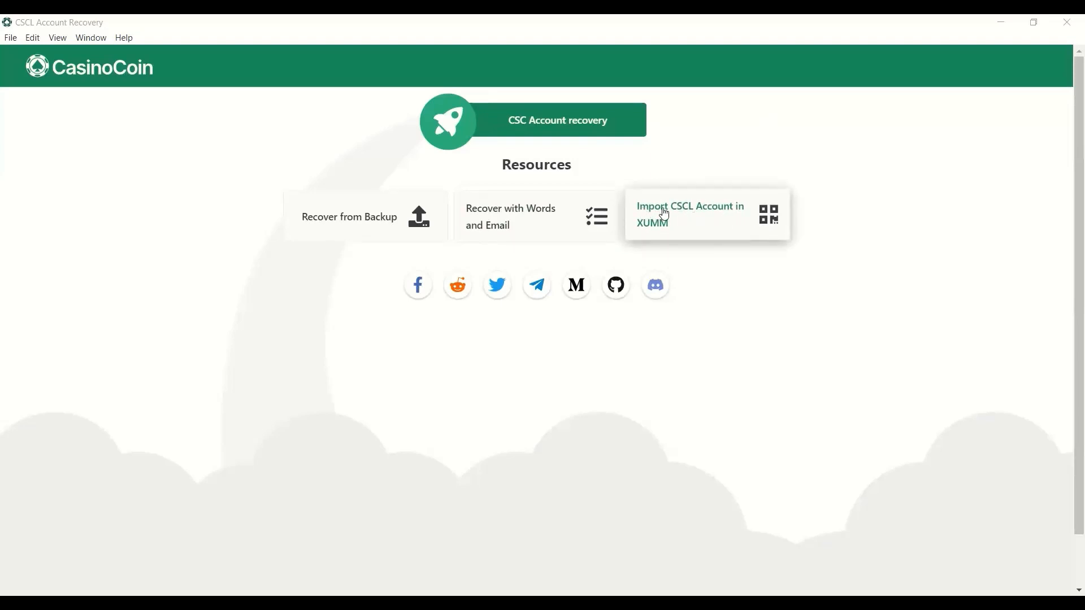
{"action": "mouse_move", "coordinate": [695, 227]}
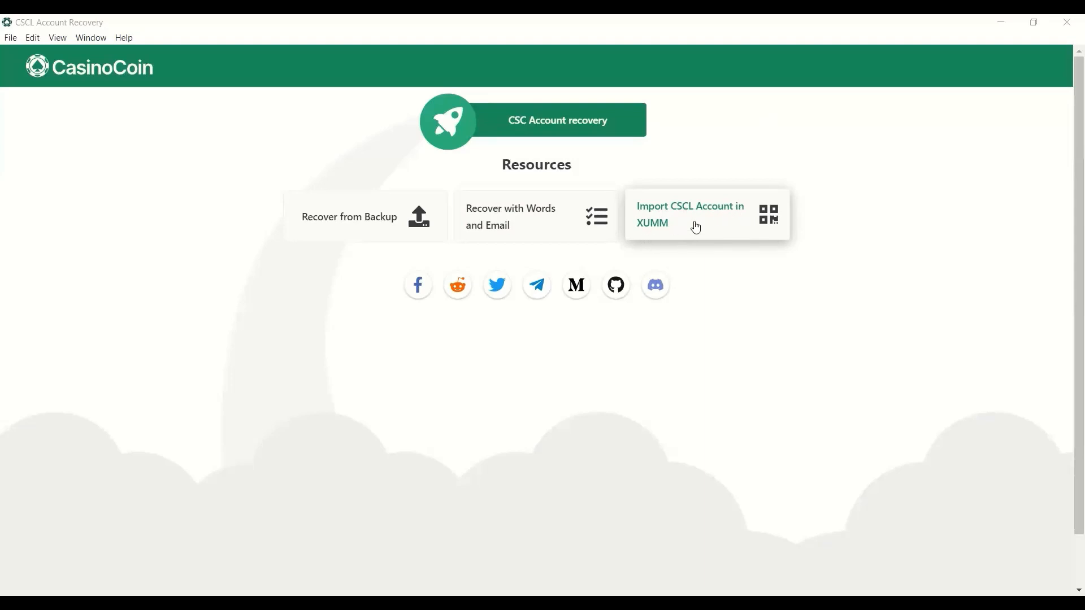
- Show the QR code for importing the CasinoCoin account into XUMM
{"action": "left_click", "coordinate": [690, 214]}
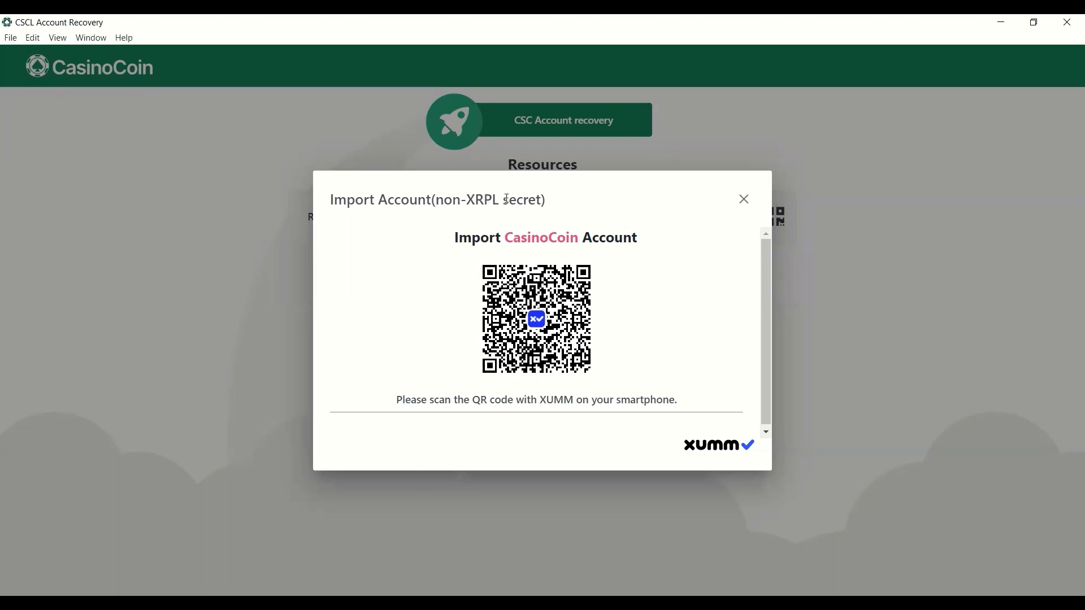
{"action": "mouse_move", "coordinate": [568, 264]}
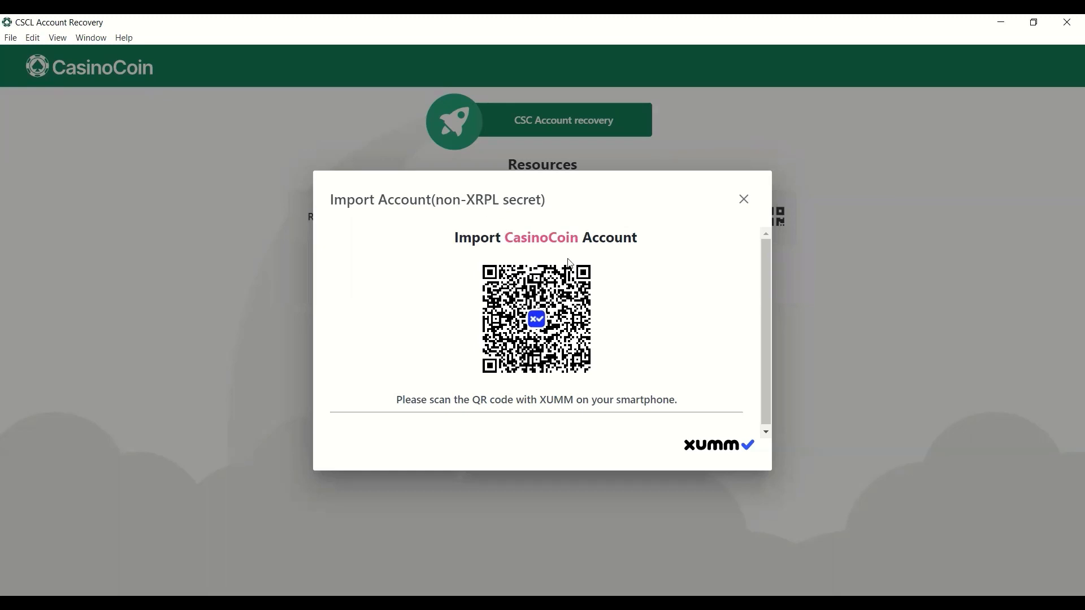
{"action": "mouse_move", "coordinate": [661, 260]}
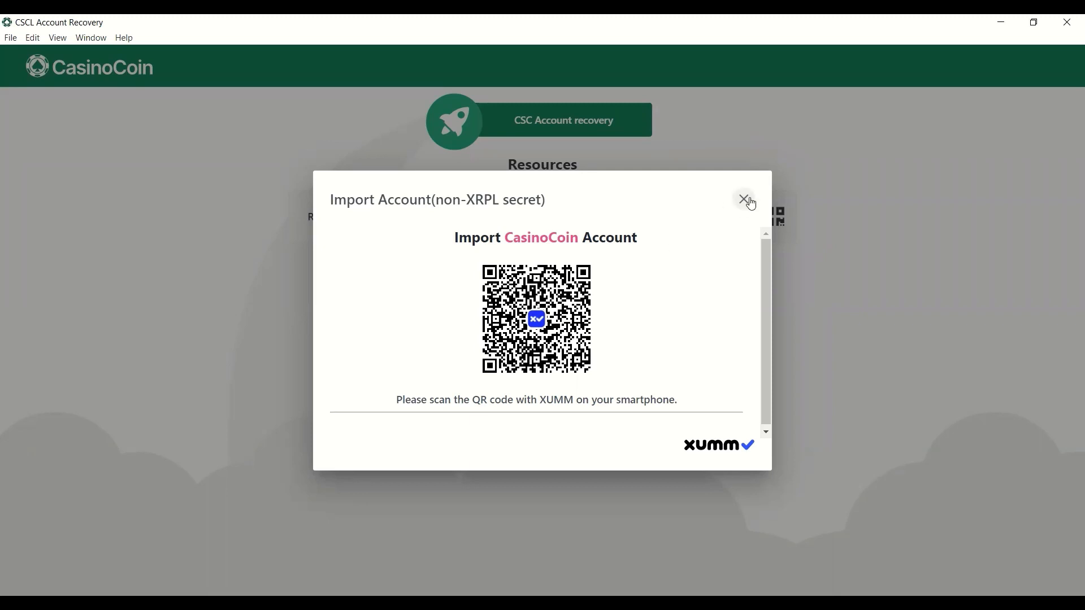
- Close the XUMM import QR dialog to return to the recovery options home screen
{"action": "left_click", "coordinate": [745, 199]}
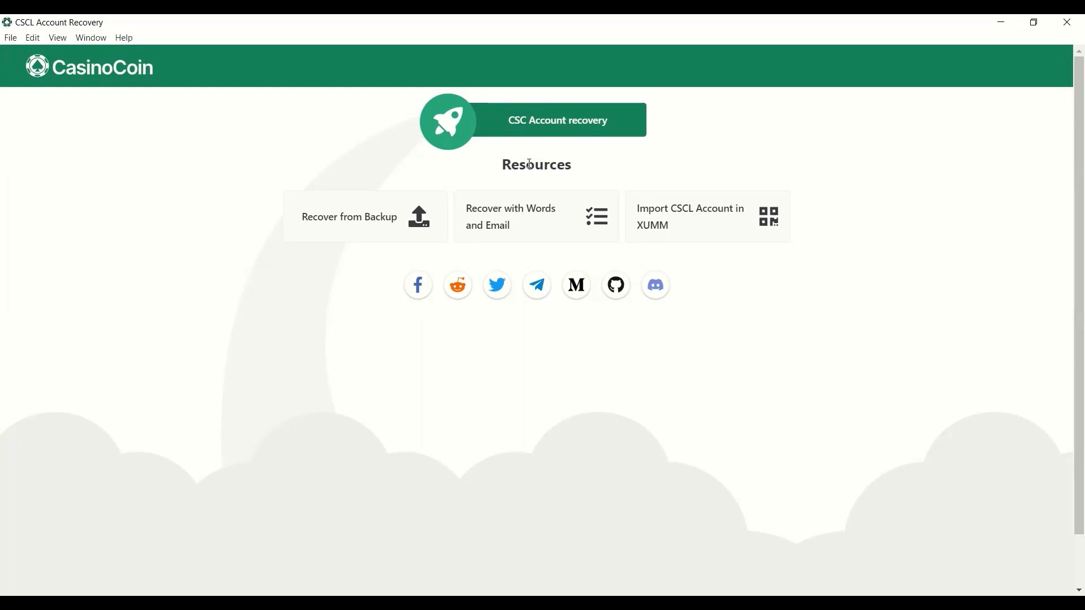
{"action": "mouse_move", "coordinate": [357, 215]}
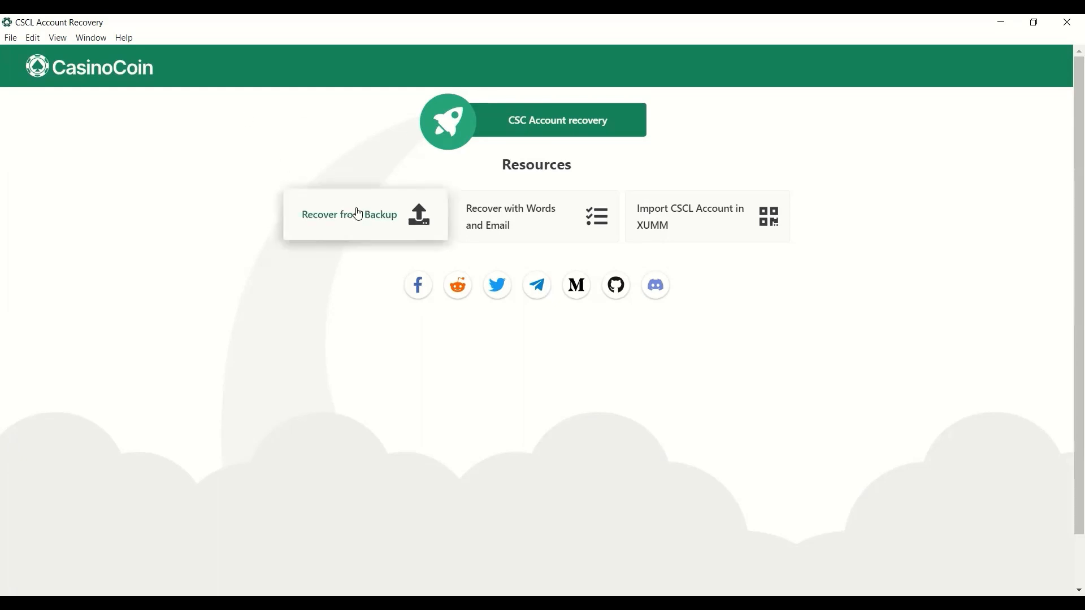
- Choose a wallet .backup file for Recover from Backup and enter the old wallet password
{"action": "left_click", "coordinate": [349, 215]}
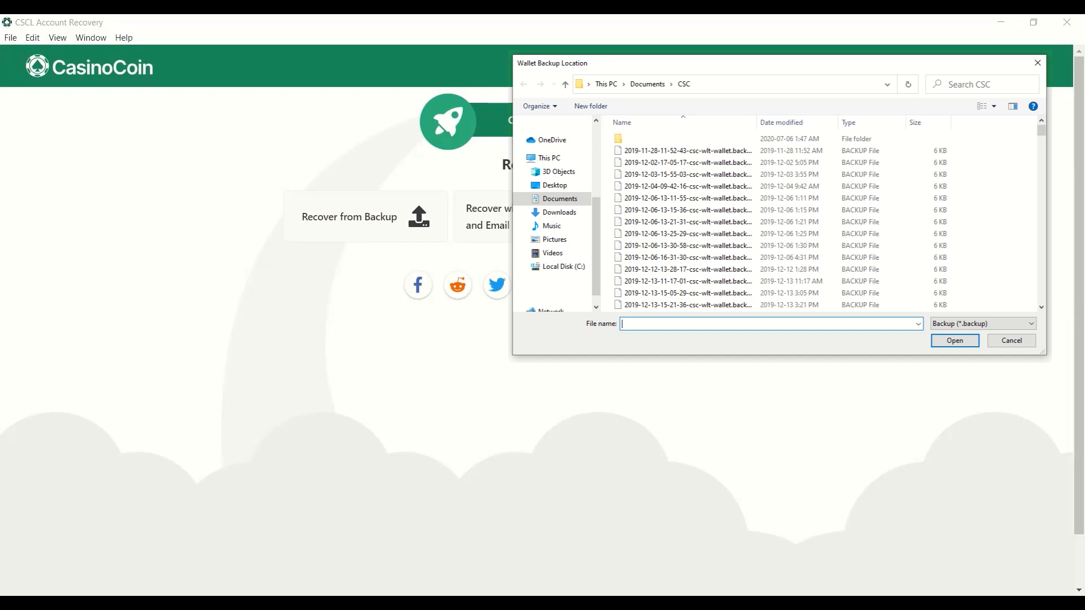
{"action": "left_click", "coordinate": [1009, 340]}
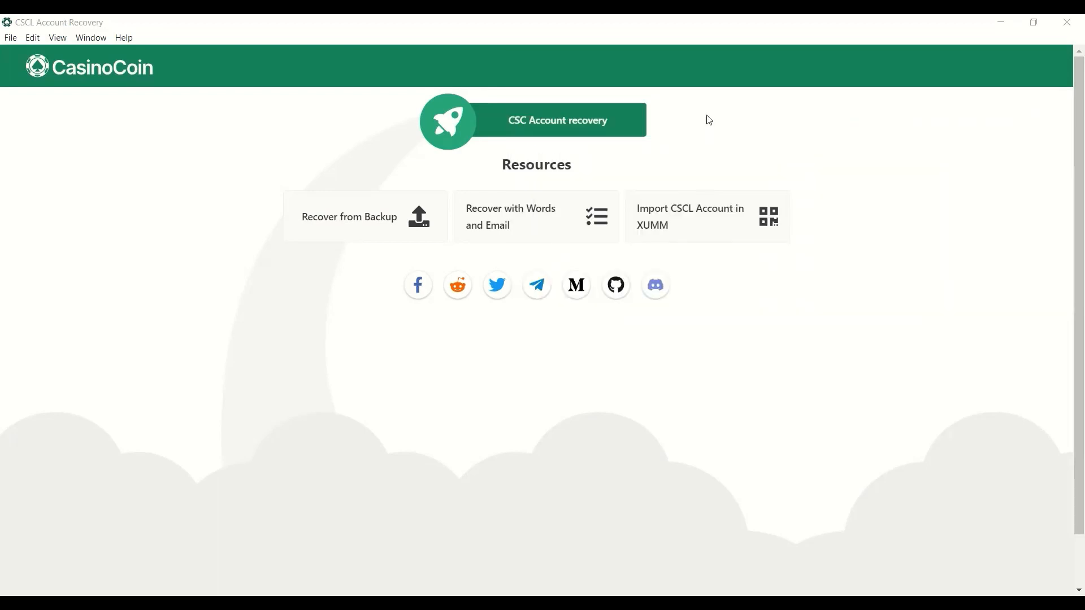
{"action": "left_click", "coordinate": [556, 120]}
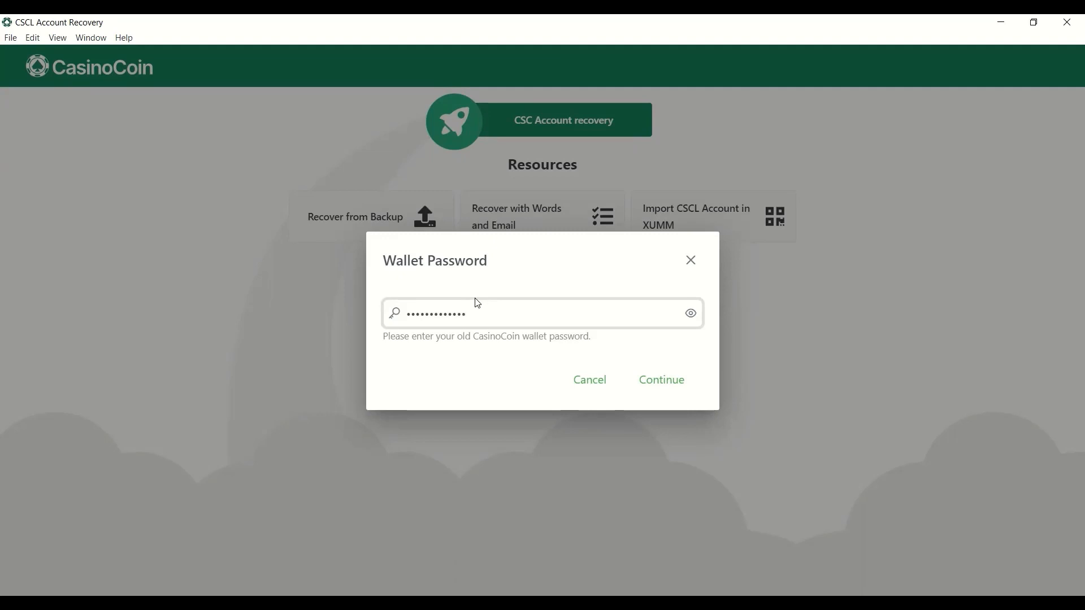
- Submit the wallet password and confirm the restore to list the two recovered accounts with secrets
{"action": "left_click", "coordinate": [660, 380]}
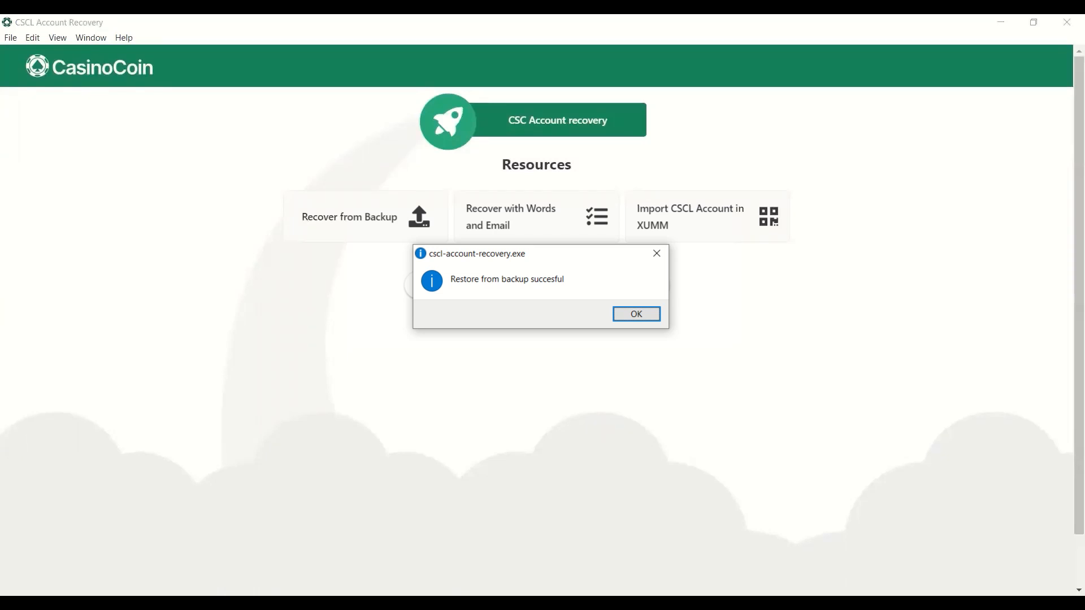
{"action": "left_click", "coordinate": [634, 313]}
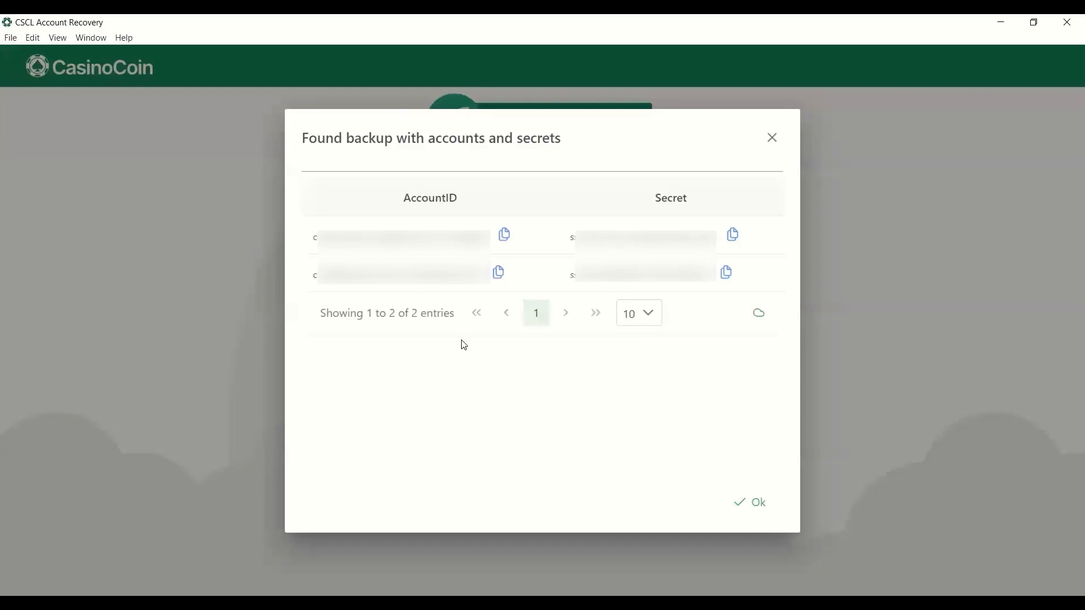
{"action": "mouse_move", "coordinate": [550, 181]}
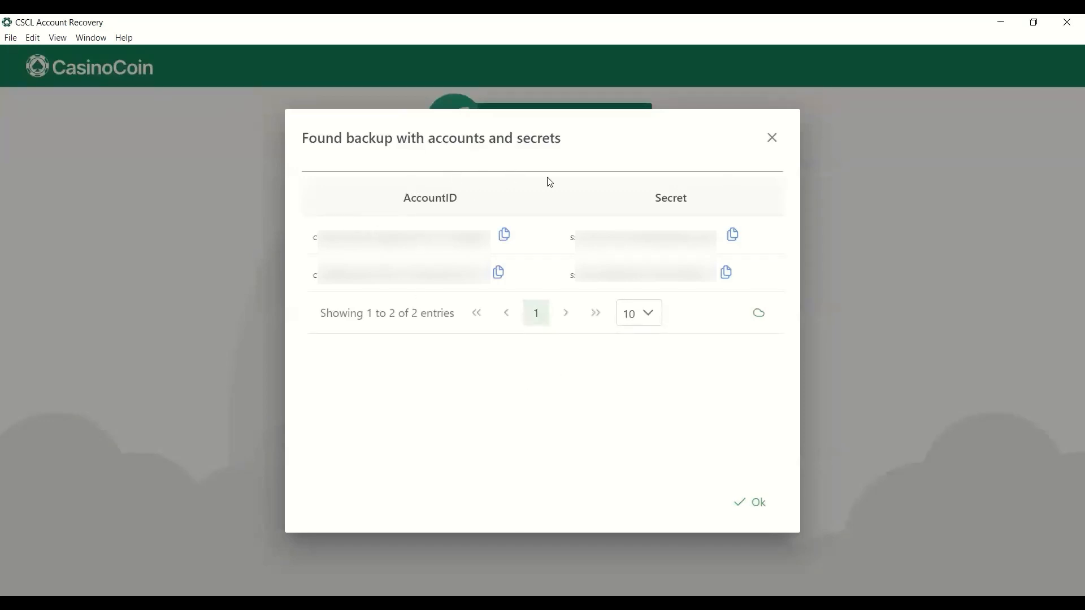
{"action": "mouse_move", "coordinate": [662, 189]}
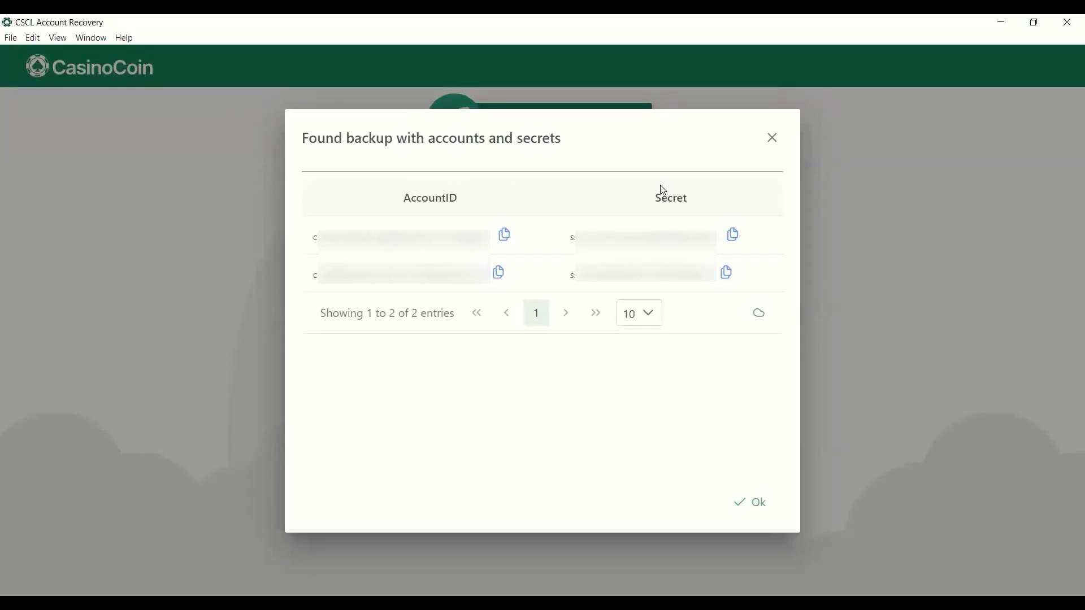
{"action": "mouse_move", "coordinate": [708, 184]}
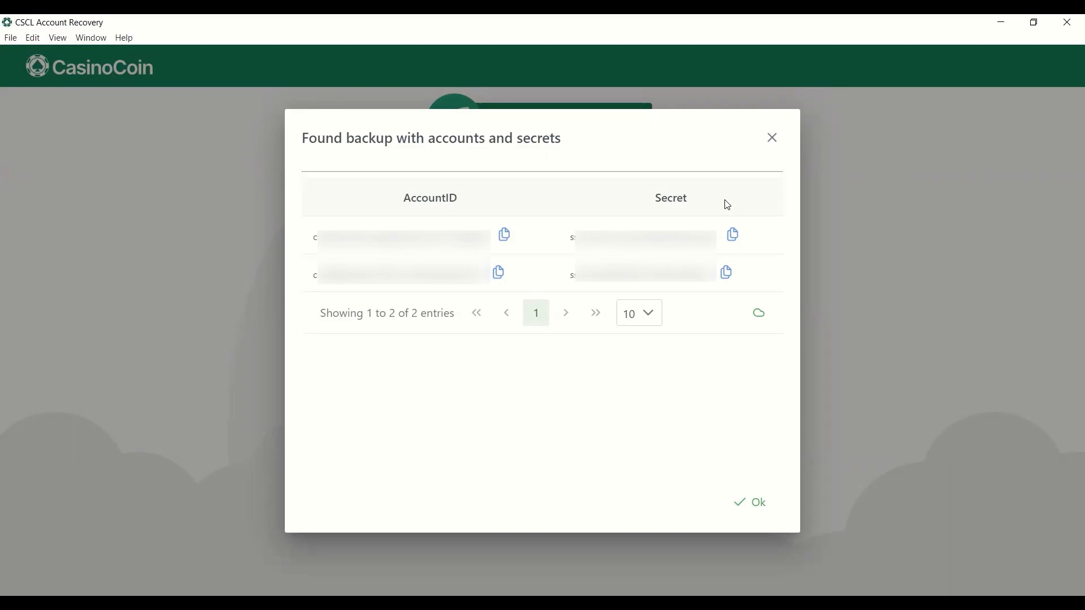
{"action": "mouse_move", "coordinate": [688, 192]}
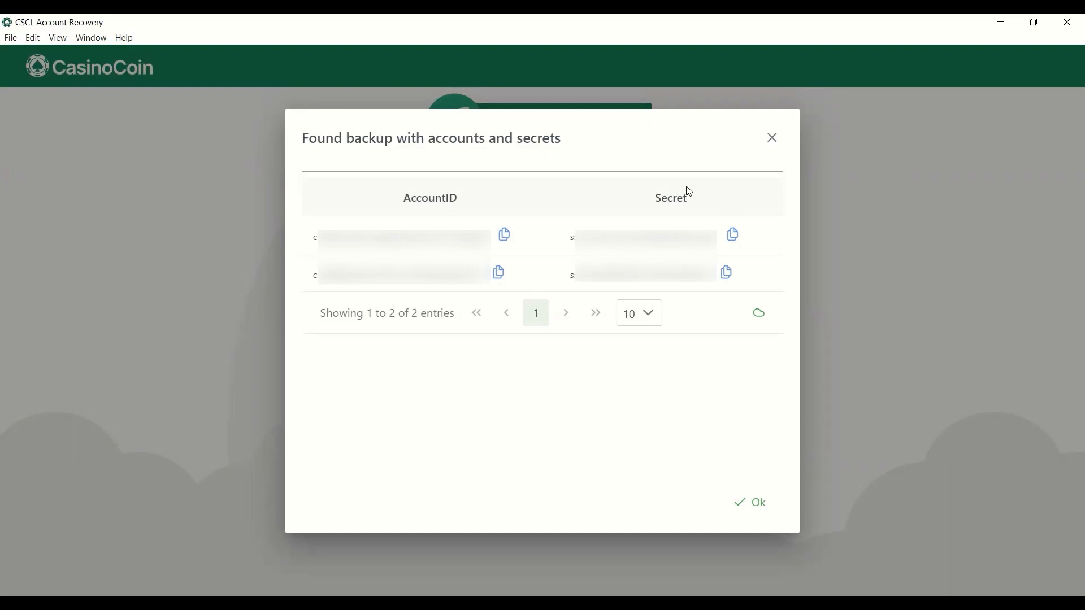
{"action": "mouse_move", "coordinate": [645, 181]}
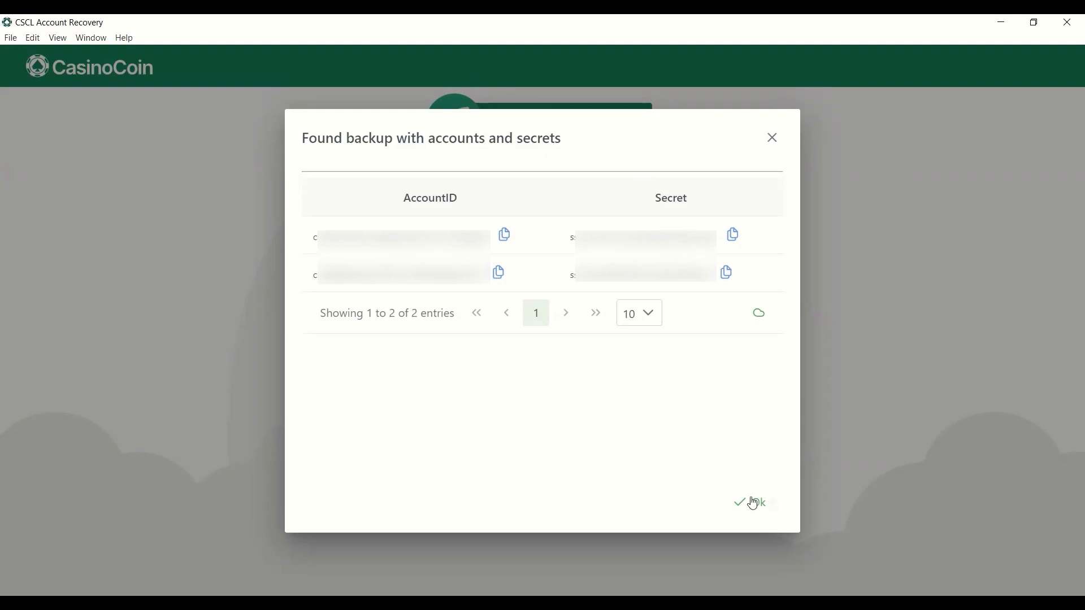
- Dismiss the recovered accounts list to return to the home screen
{"action": "left_click", "coordinate": [754, 502]}
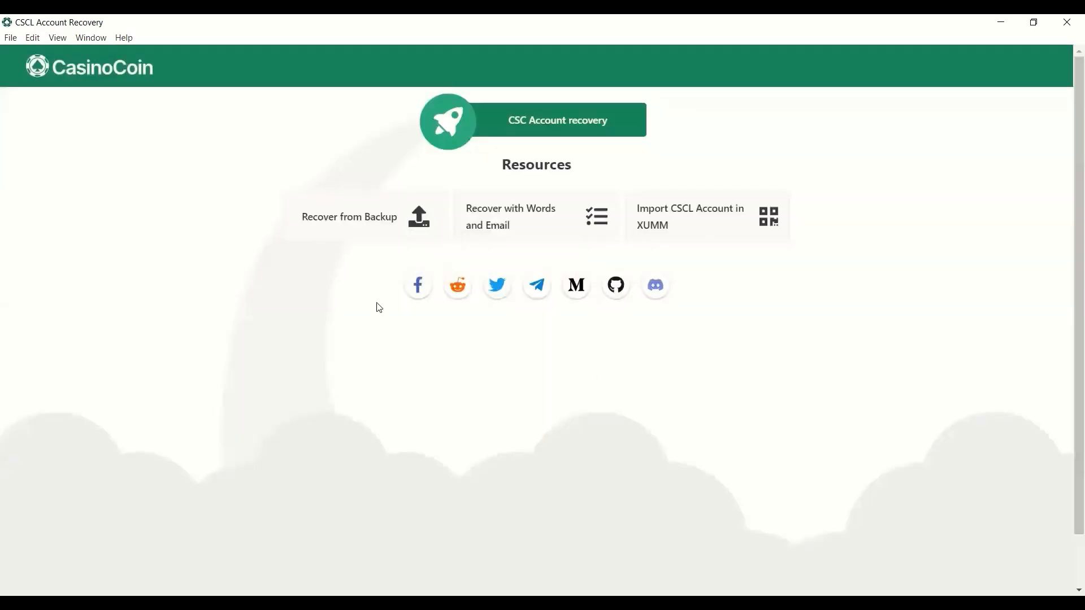
{"action": "mouse_move", "coordinate": [281, 278]}
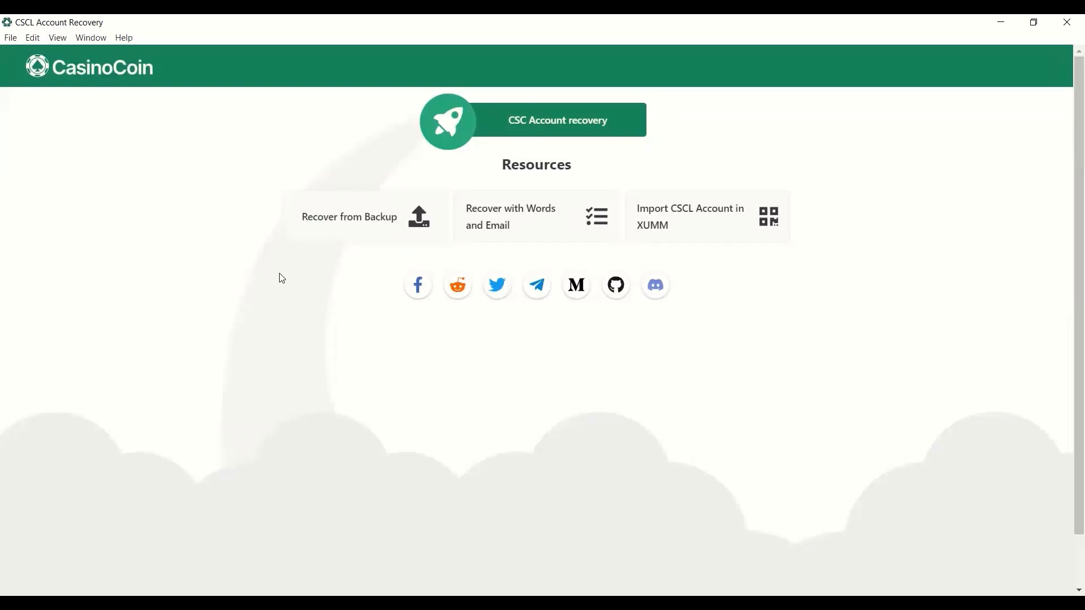
{"action": "mouse_move", "coordinate": [544, 235]}
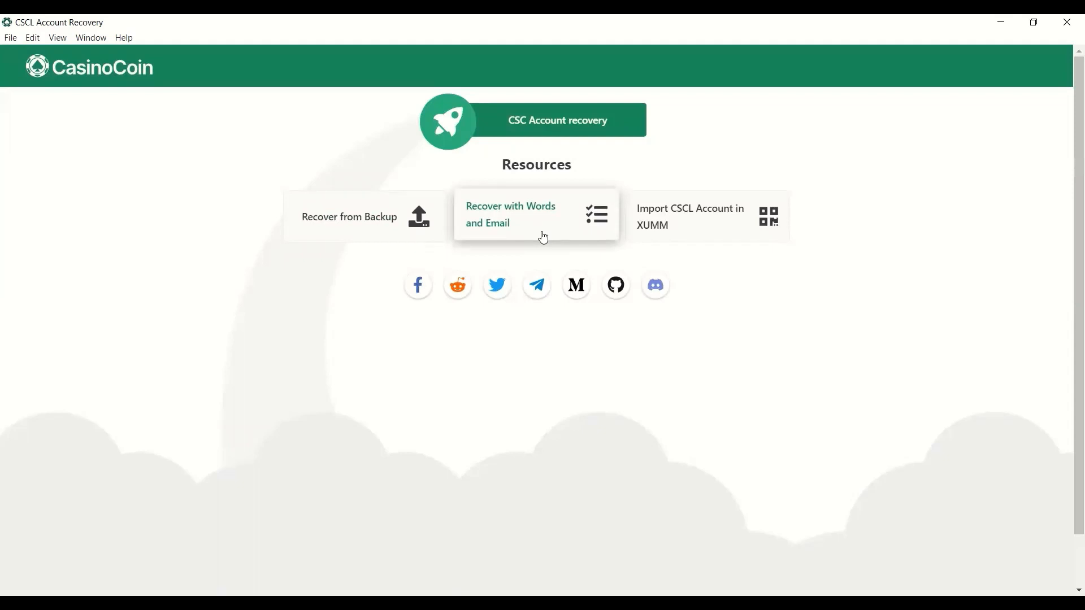
{"action": "mouse_move", "coordinate": [551, 223]}
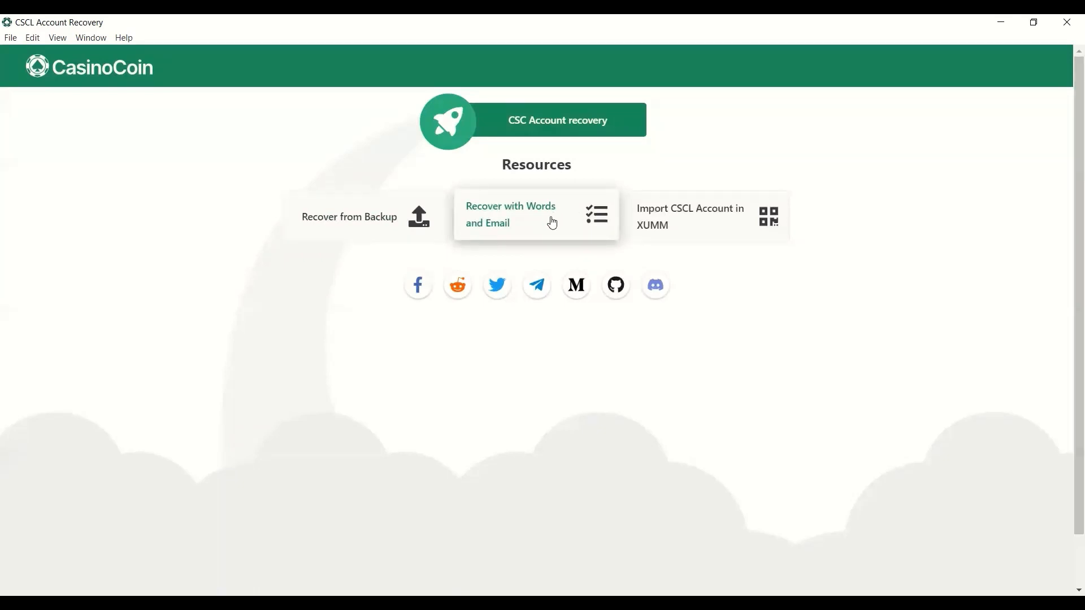
{"action": "mouse_move", "coordinate": [533, 184]}
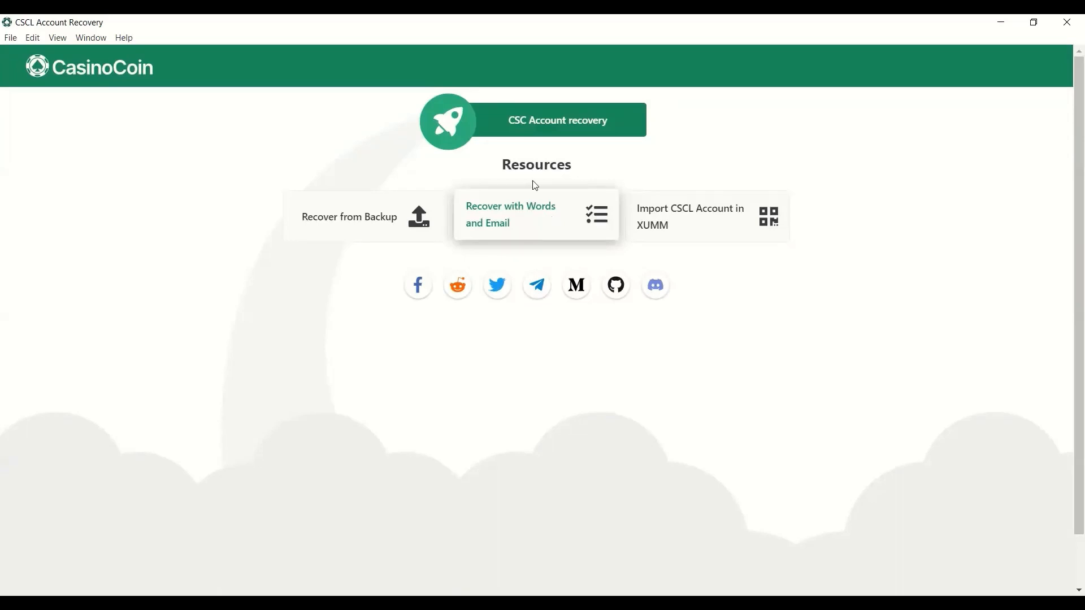
{"action": "left_click", "coordinate": [536, 214]}
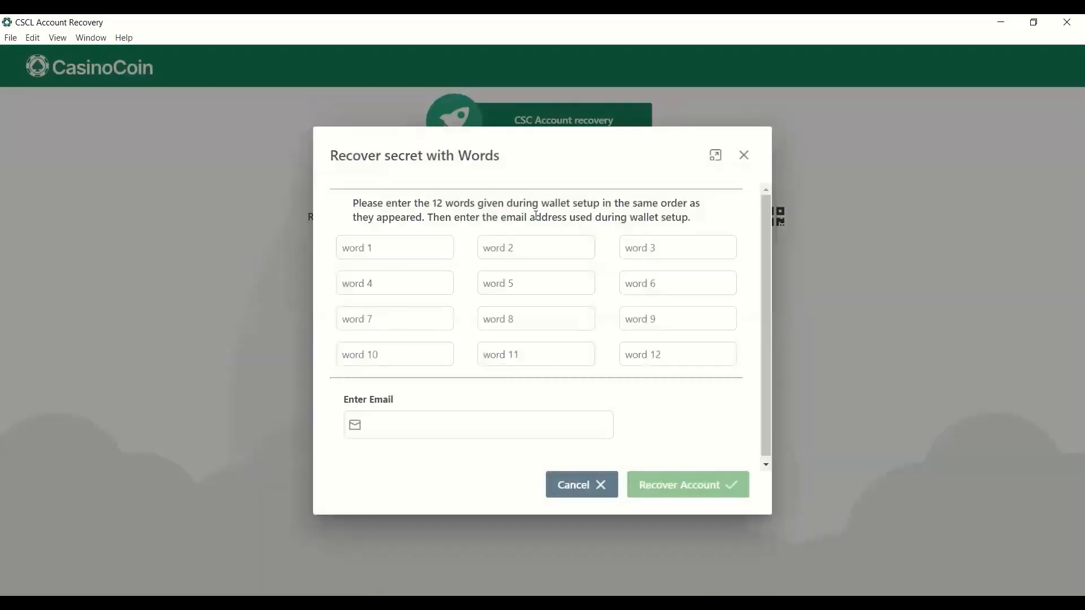
{"action": "left_click", "coordinate": [393, 247]}
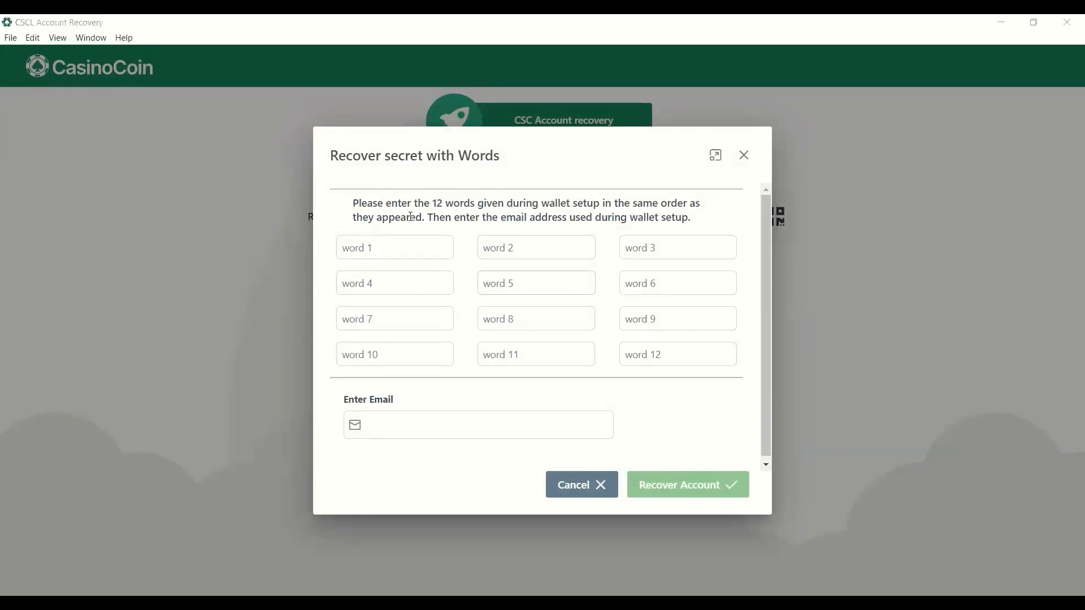
{"action": "left_click", "coordinate": [394, 248]}
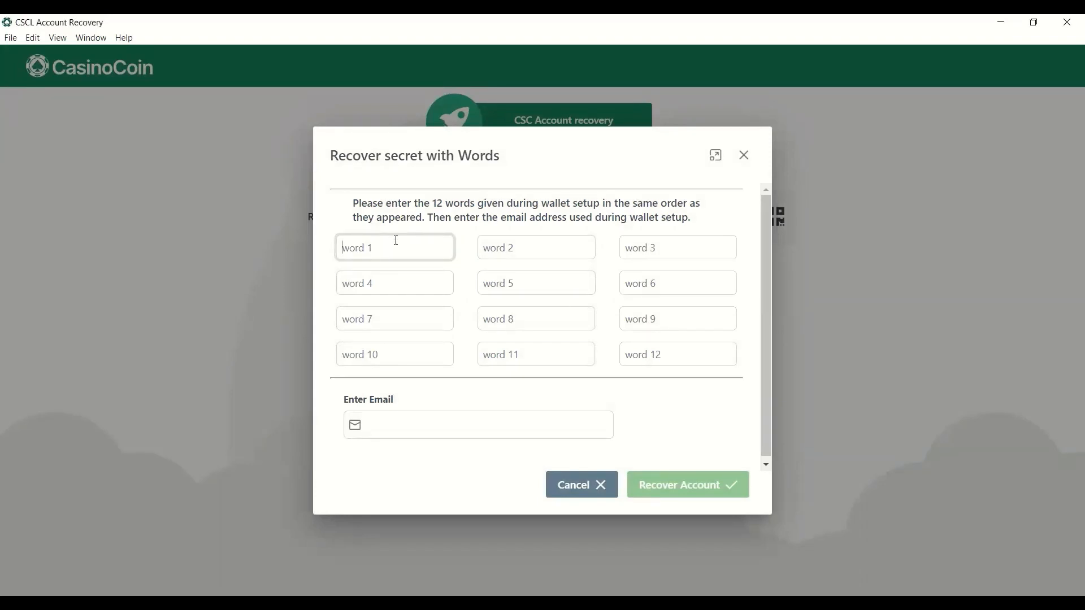
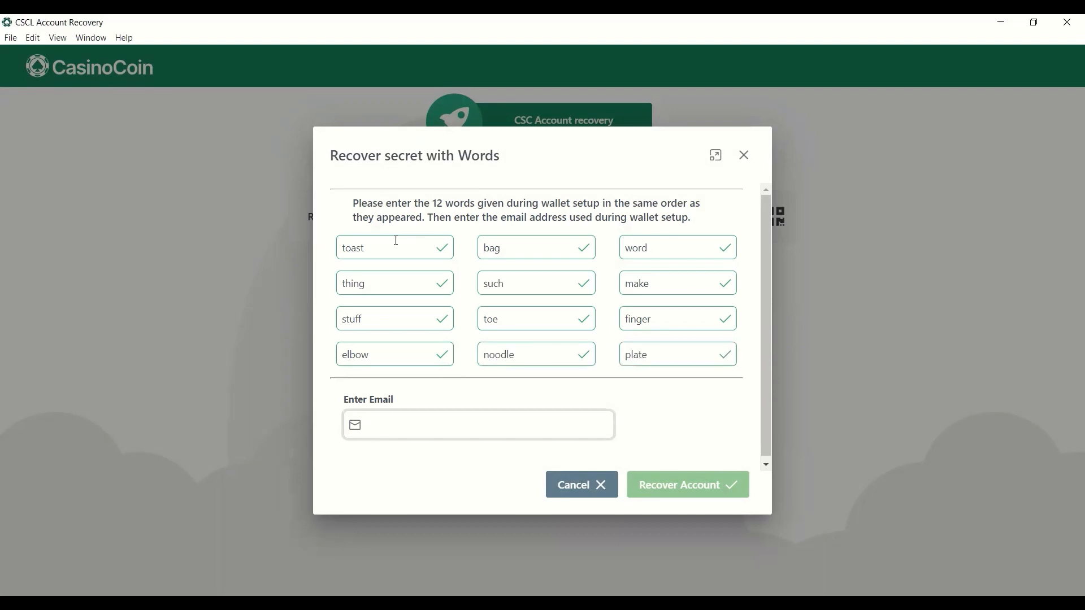
{"action": "left_click", "coordinate": [476, 424]}
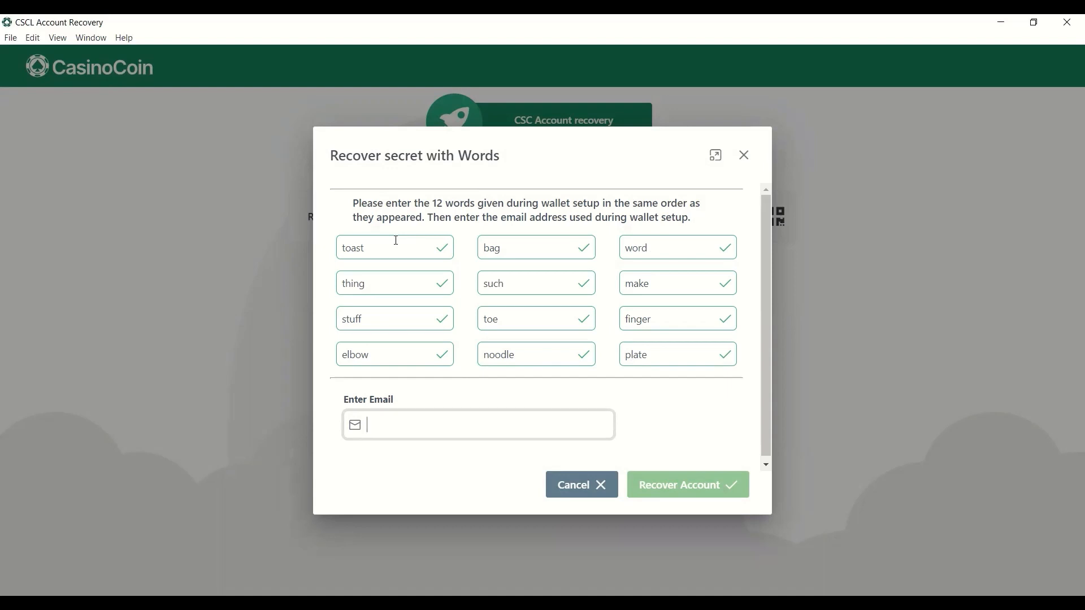
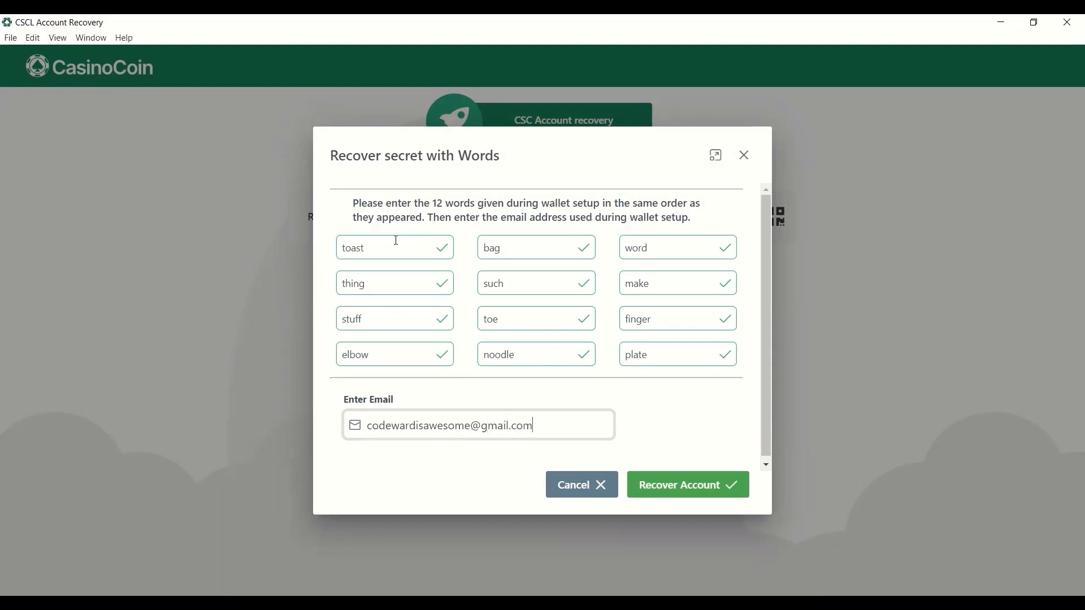
{"action": "mouse_move", "coordinate": [667, 426]}
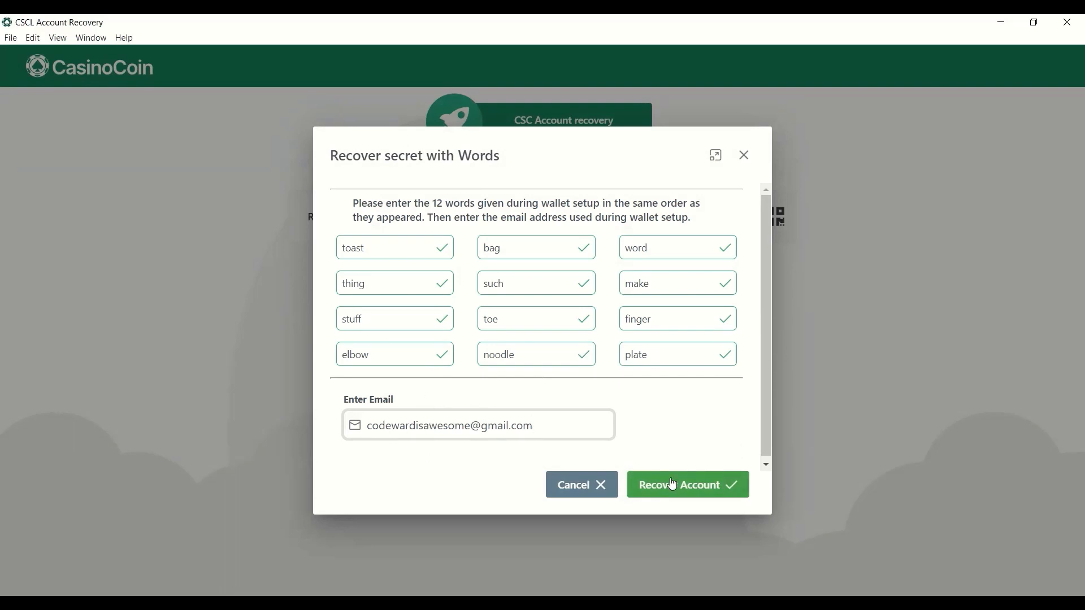
- Recover the accounts from the words and email and select the first recovered secret
{"action": "left_click", "coordinate": [686, 485]}
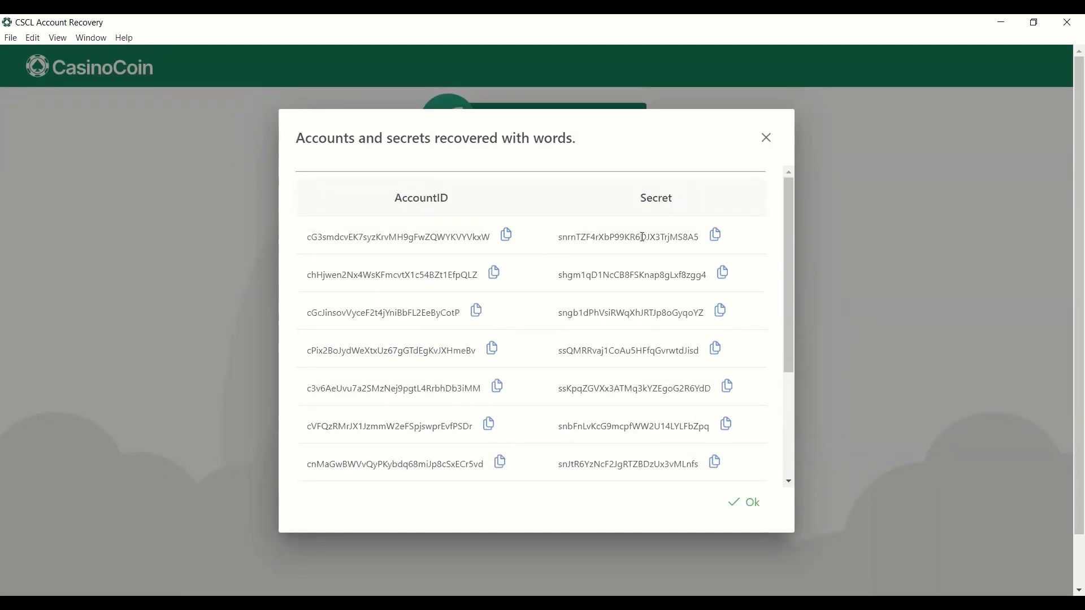
{"action": "double_click", "coordinate": [365, 236]}
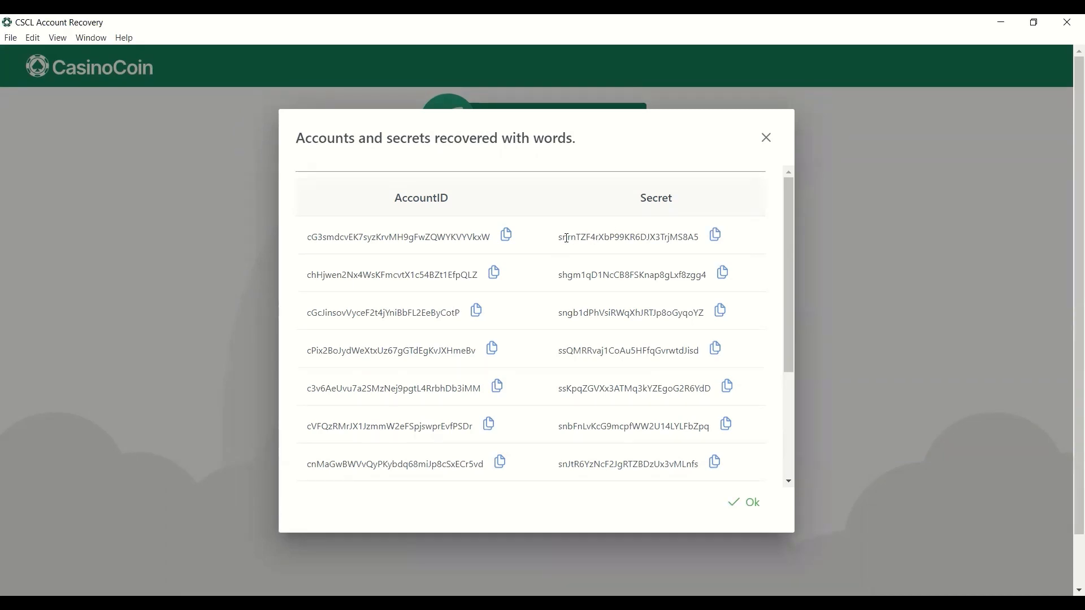
{"action": "mouse_move", "coordinate": [556, 239]}
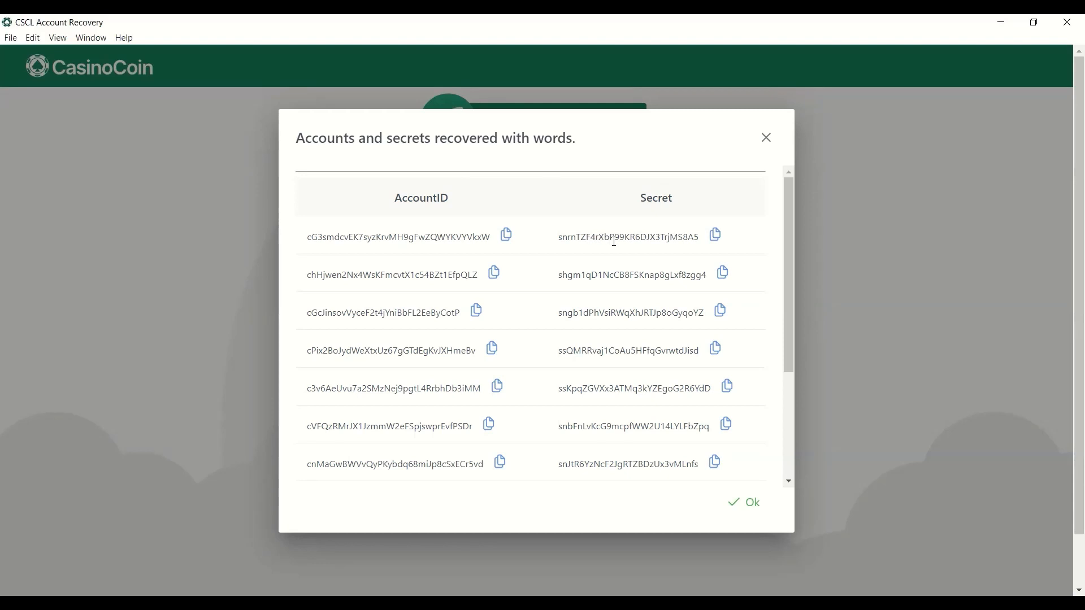
{"action": "mouse_move", "coordinate": [683, 233]}
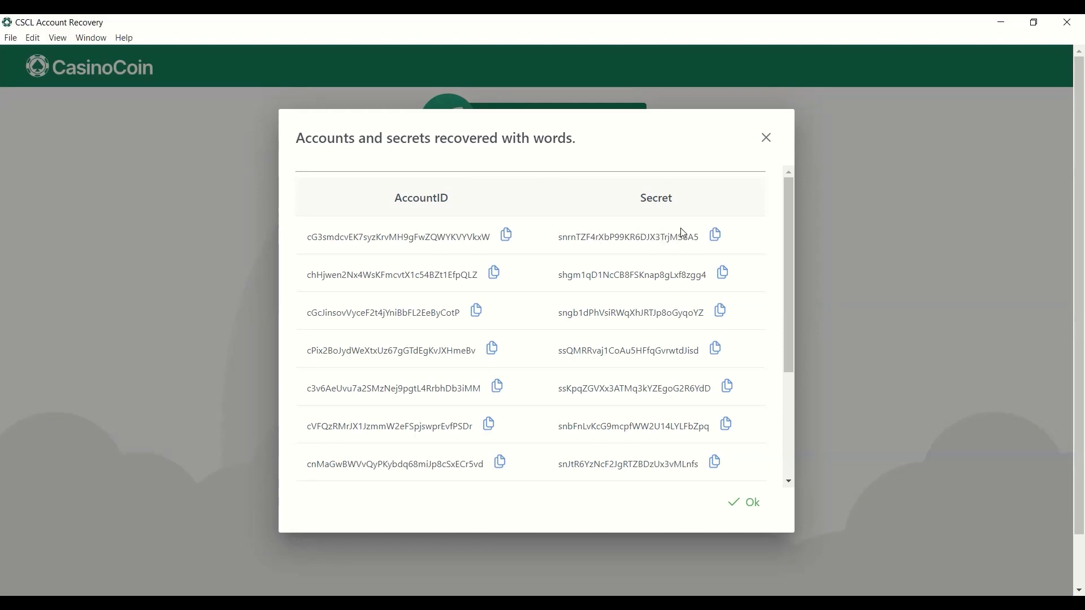
{"action": "mouse_move", "coordinate": [705, 223]}
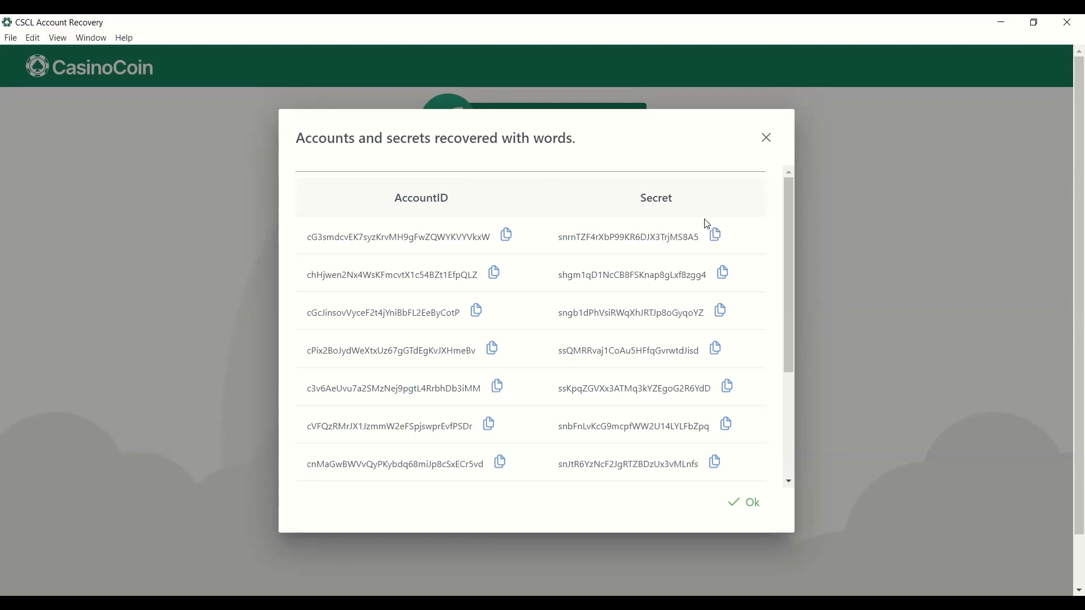
{"action": "mouse_move", "coordinate": [678, 235]}
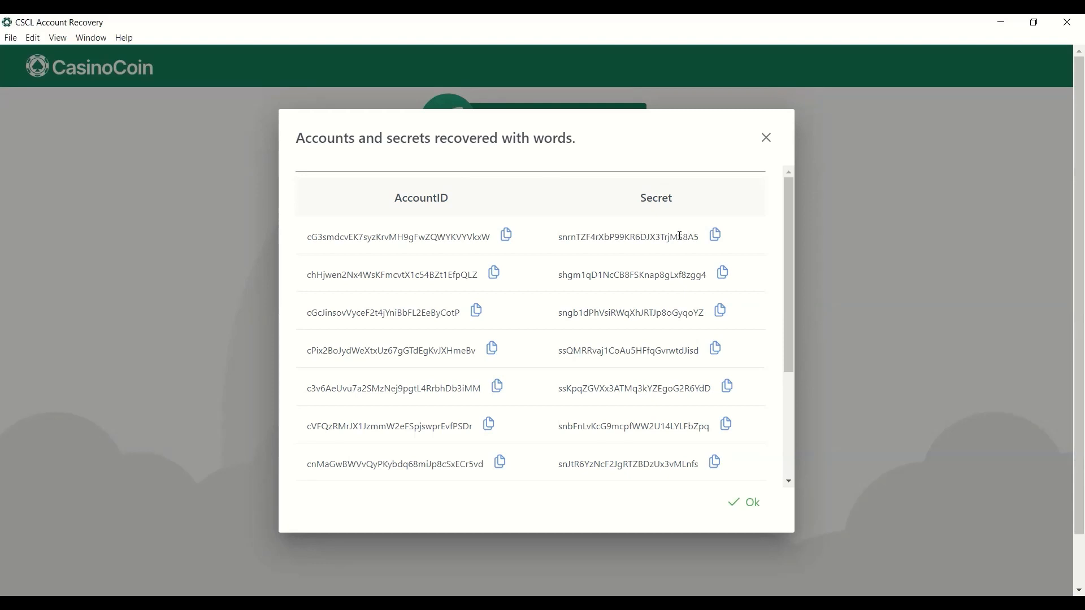
{"action": "mouse_move", "coordinate": [675, 235]}
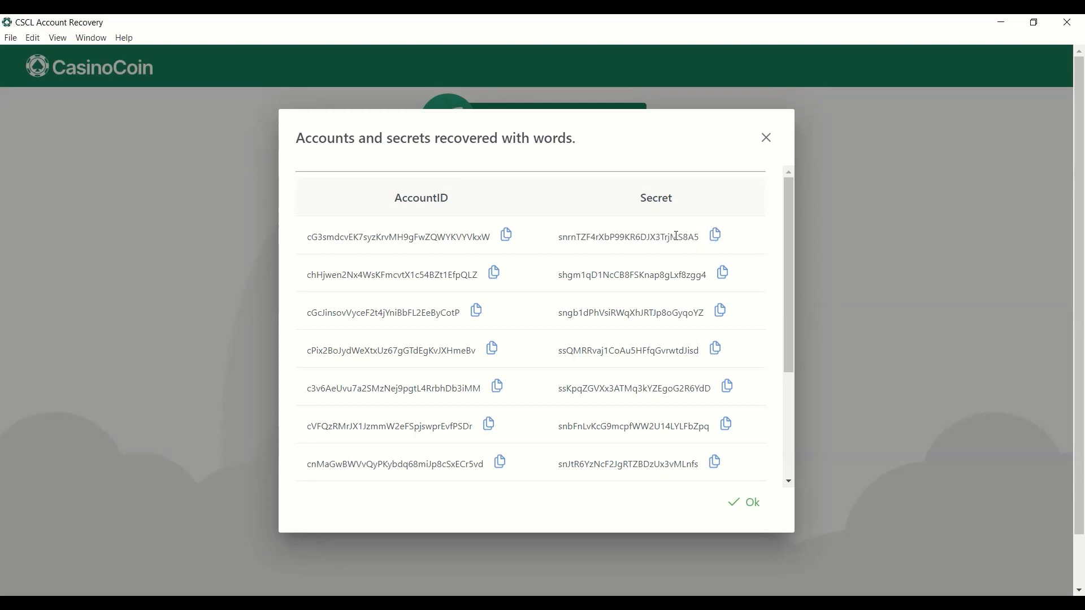
{"action": "mouse_move", "coordinate": [703, 171]}
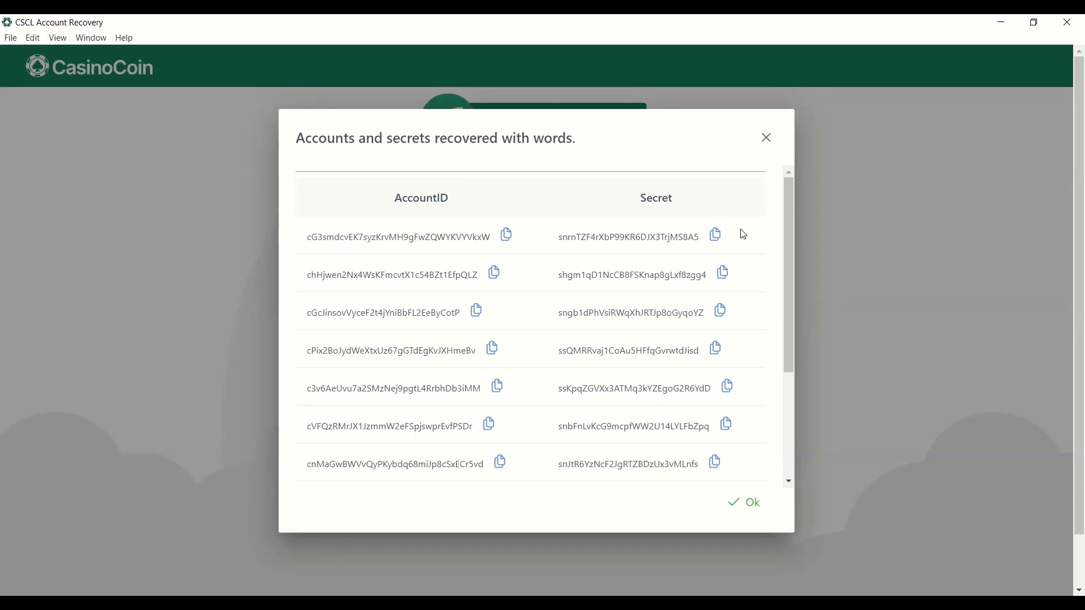
{"action": "mouse_move", "coordinate": [731, 248]}
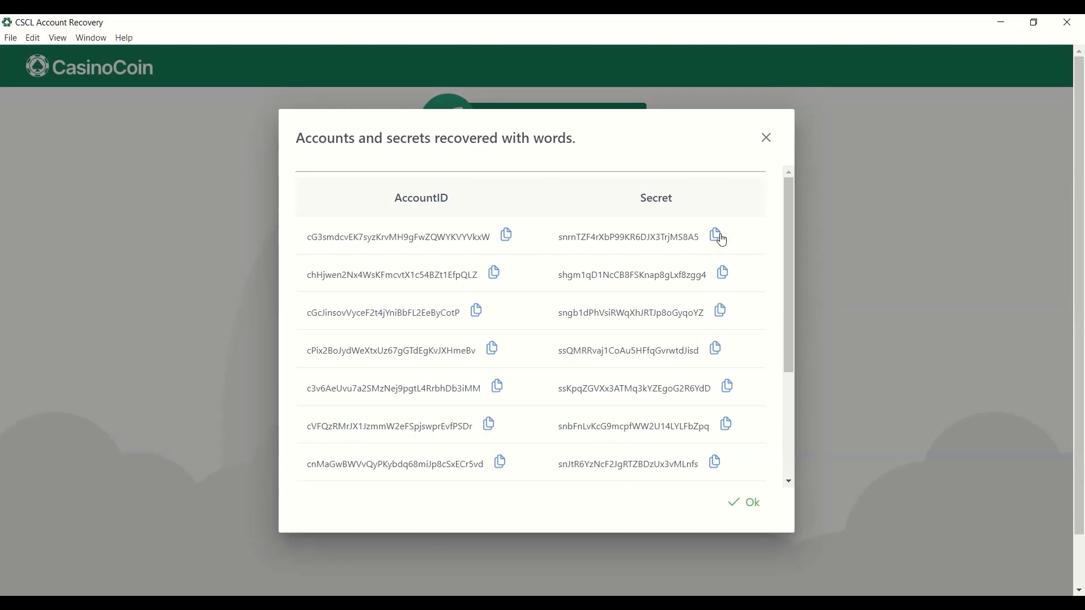
{"action": "mouse_move", "coordinate": [557, 219]}
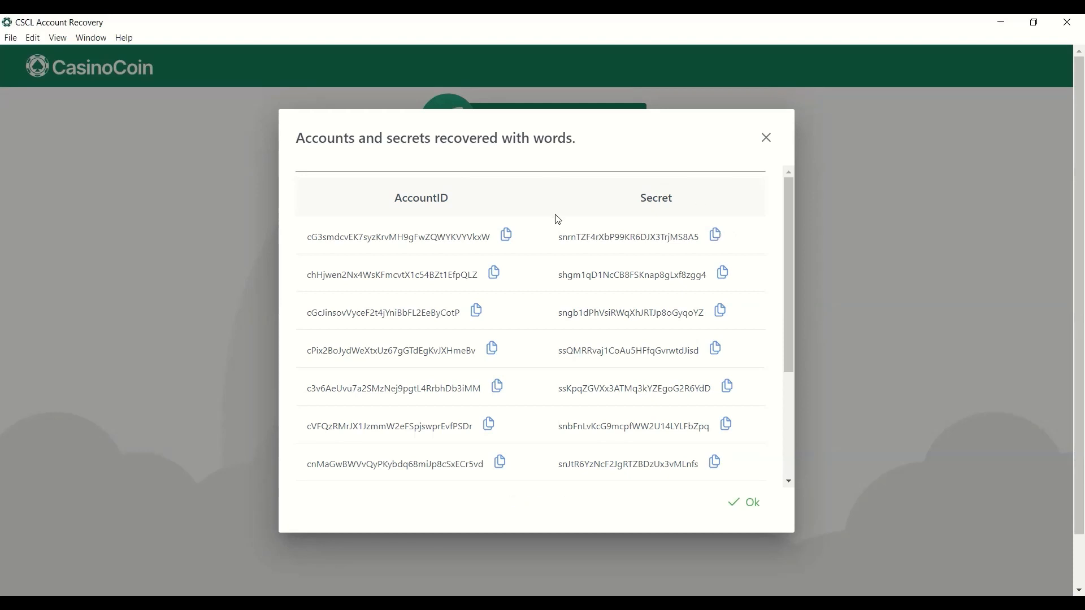
{"action": "mouse_move", "coordinate": [554, 186]}
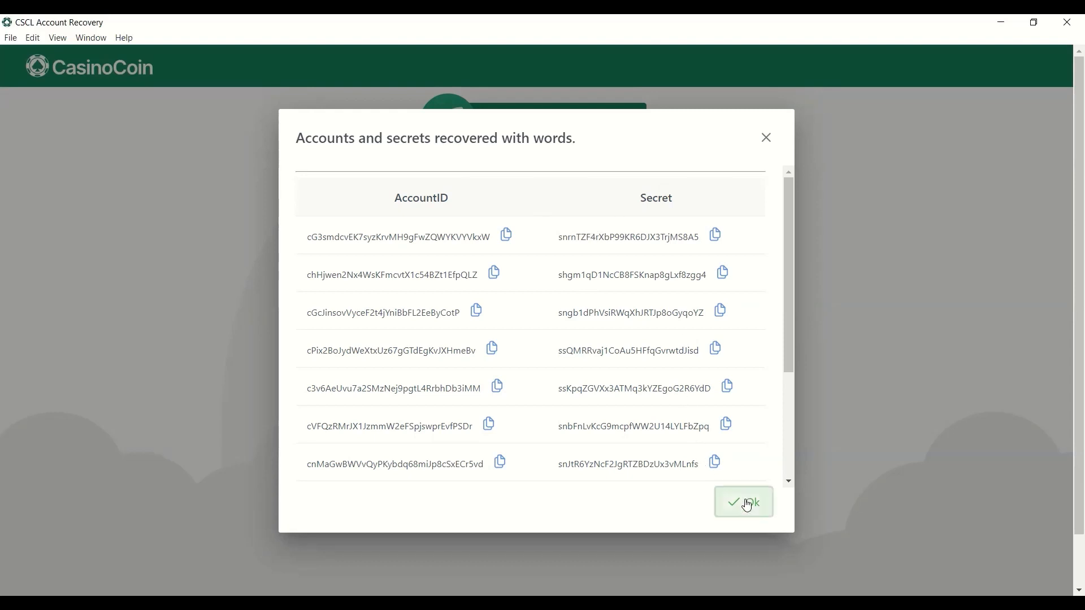
- Dismiss the words-recovered accounts list to return to the home screen
{"action": "left_click", "coordinate": [743, 502]}
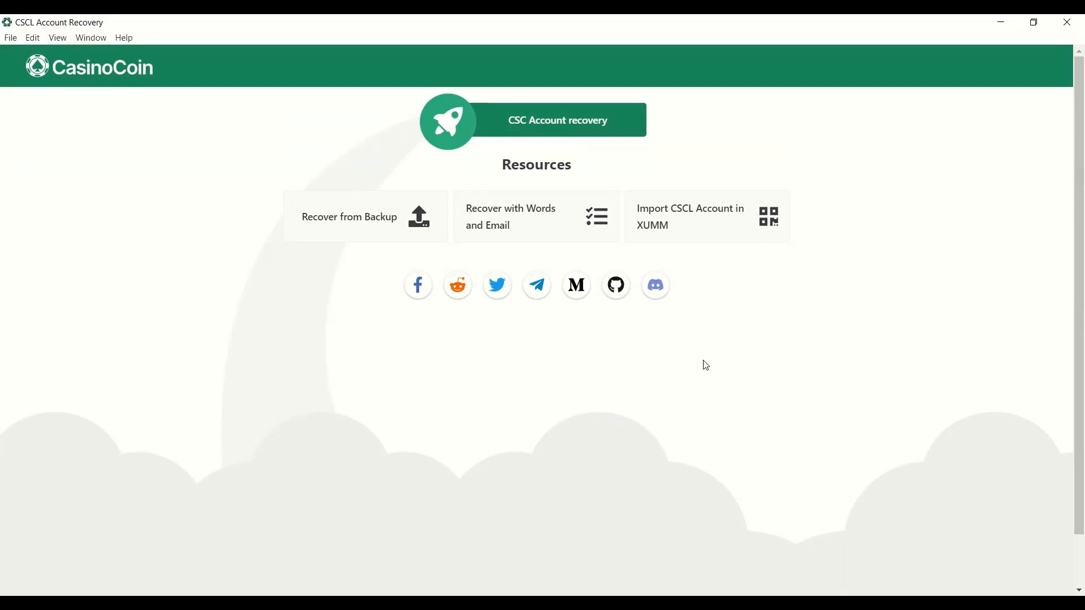
{"action": "mouse_move", "coordinate": [462, 298]}
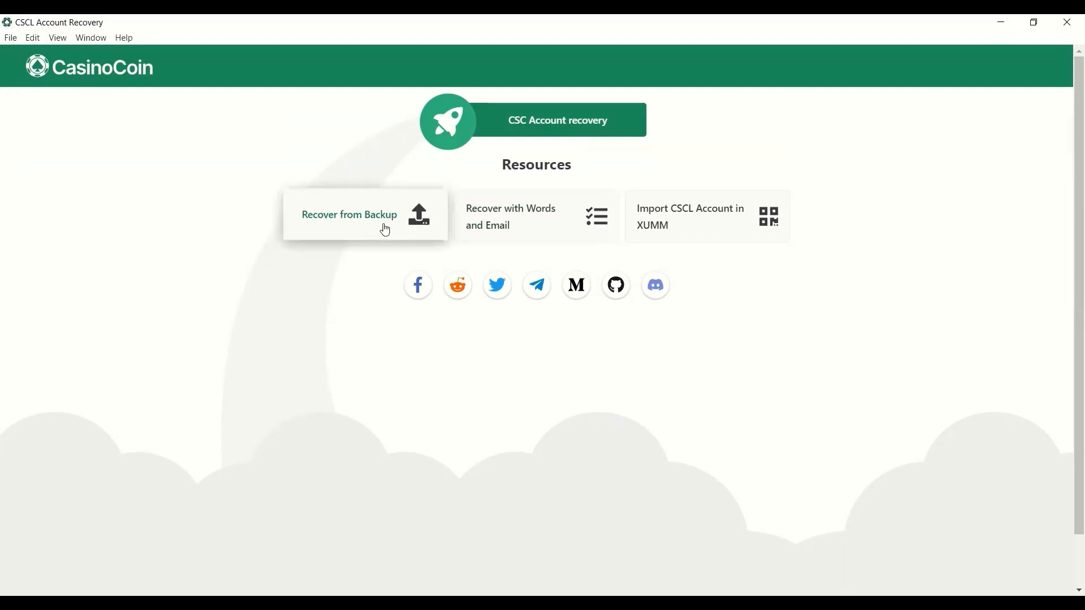
{"action": "mouse_move", "coordinate": [511, 215]}
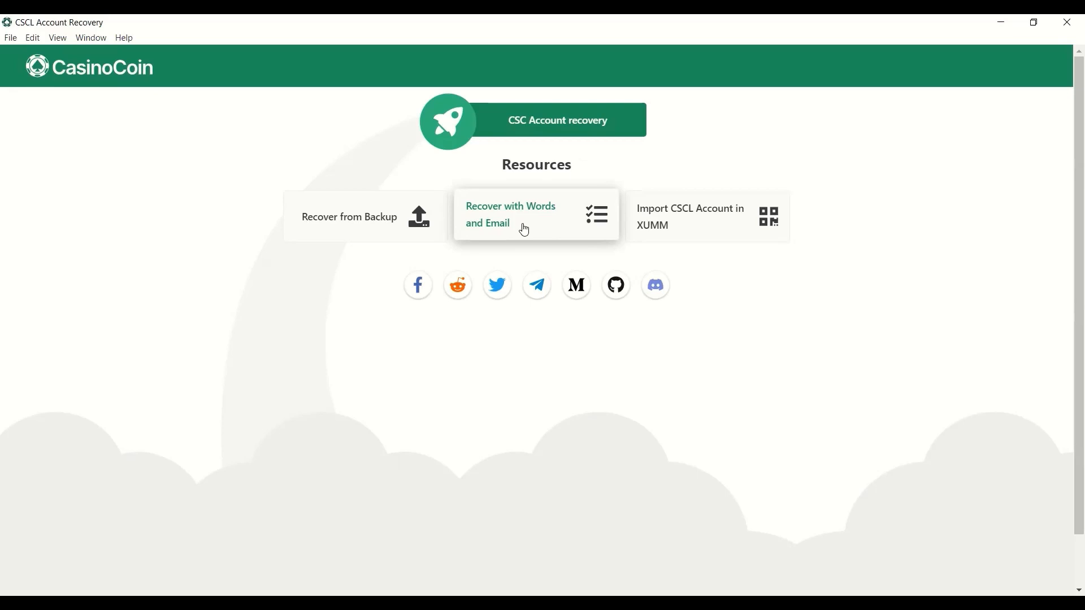
{"action": "mouse_move", "coordinate": [732, 234]}
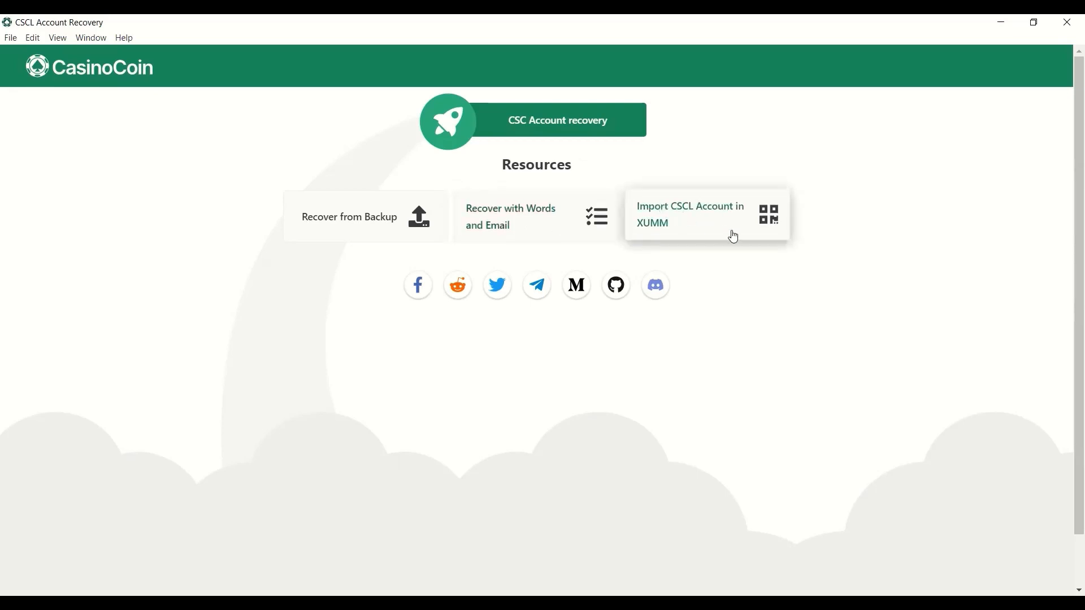
{"action": "mouse_move", "coordinate": [714, 220]}
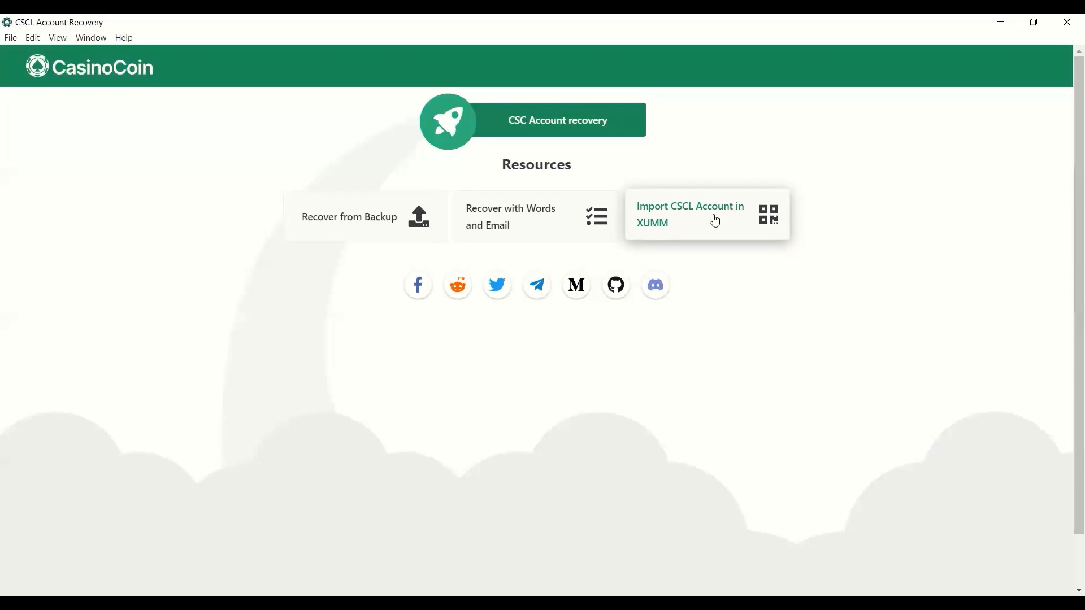
{"action": "mouse_move", "coordinate": [877, 217]}
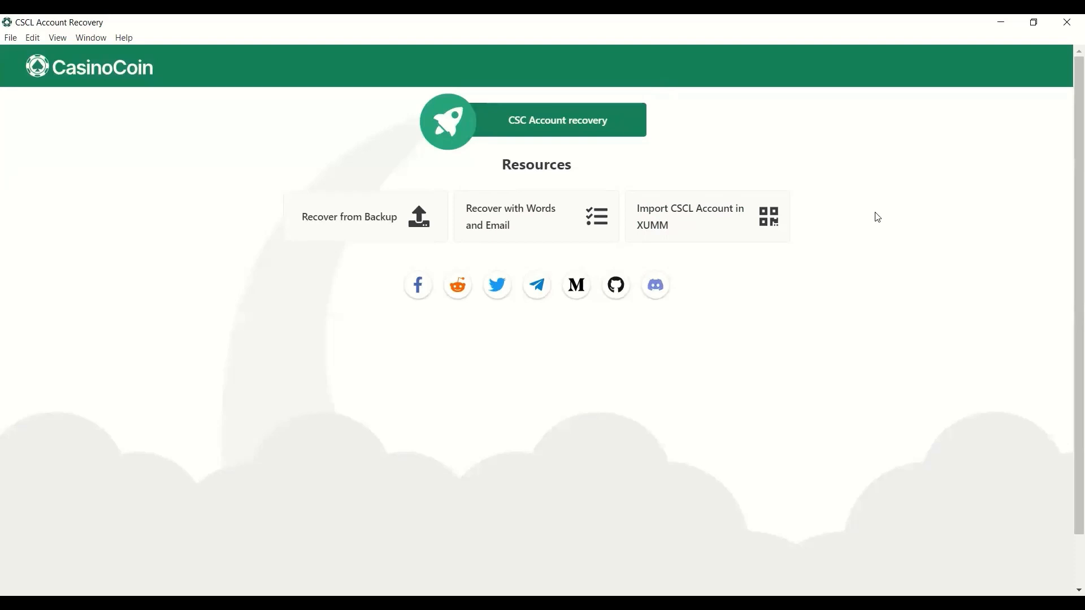
{"action": "mouse_move", "coordinate": [622, 19]}
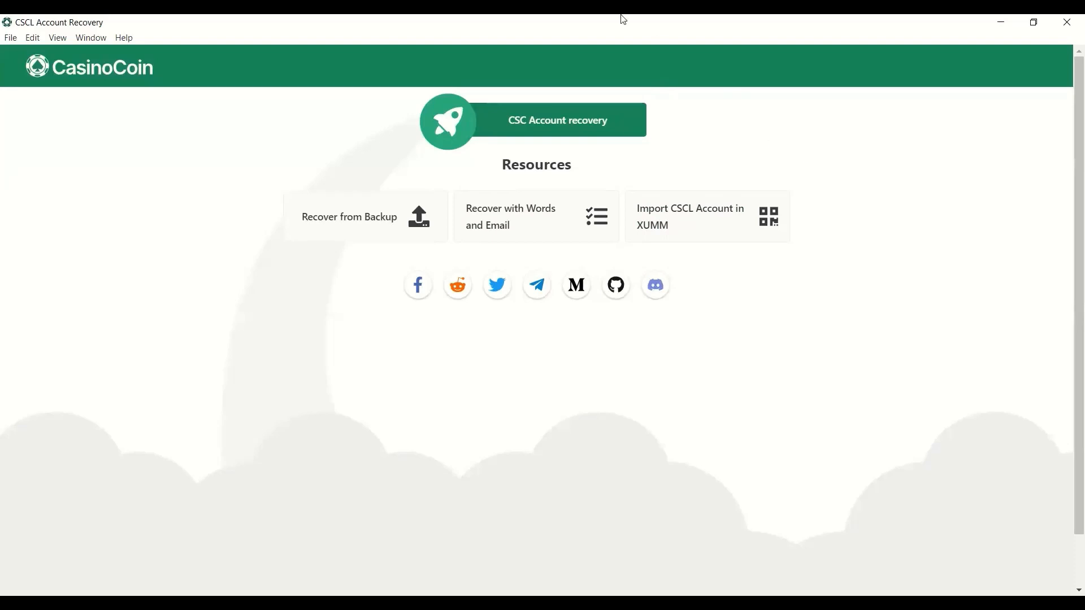